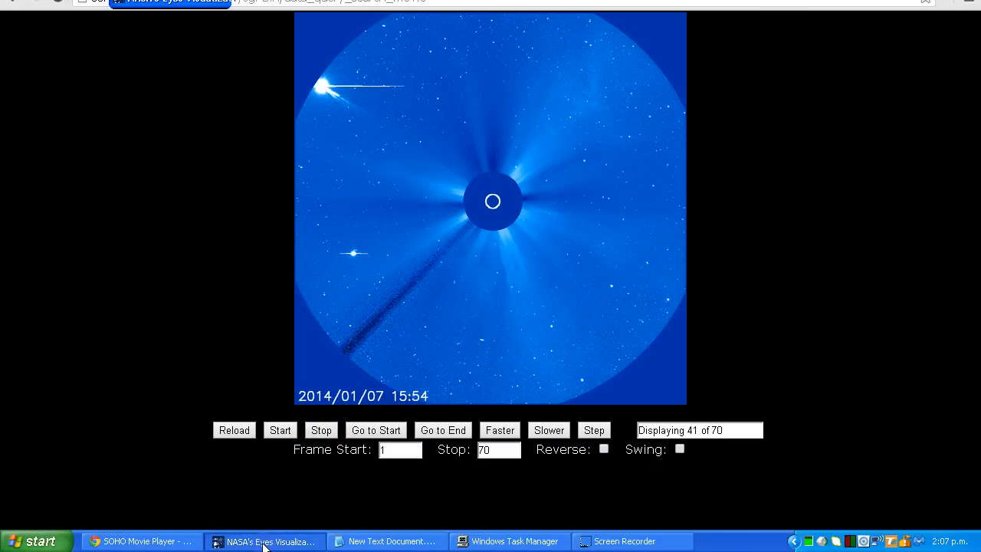
Switch to NASA's Eyes and orbit behind SOHO to face the Sun, Venus and Mercury.
click(264, 541)
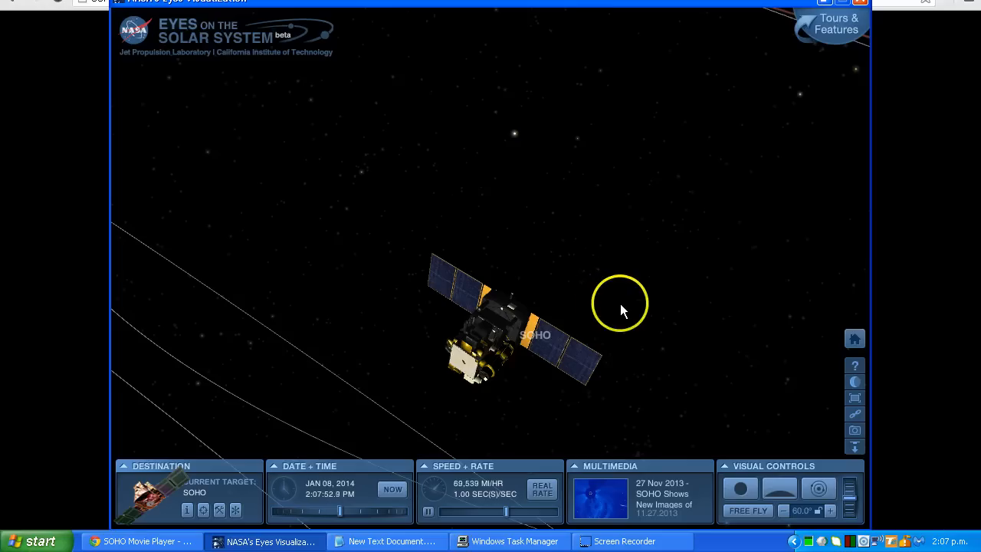
mouse_move(364, 362)
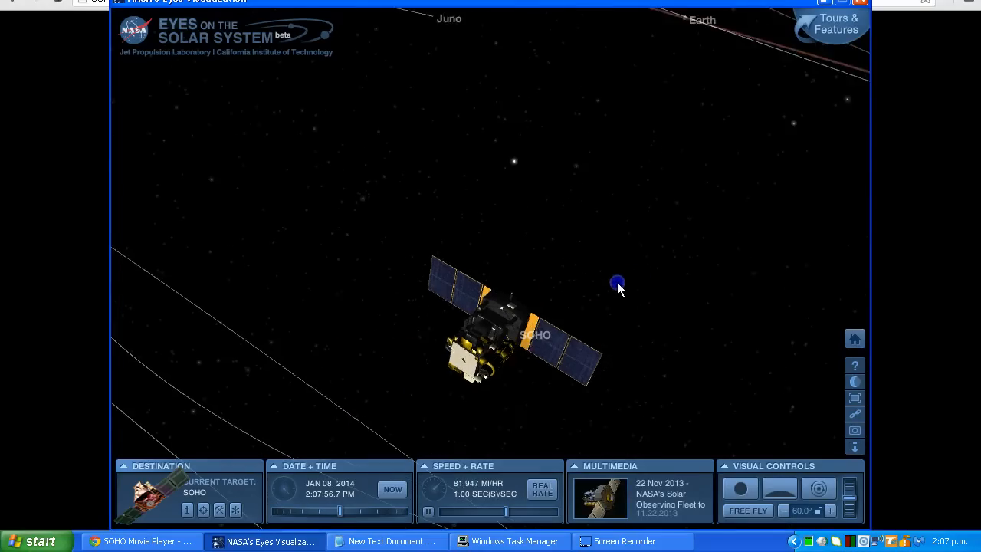
drag(617, 282, 553, 305)
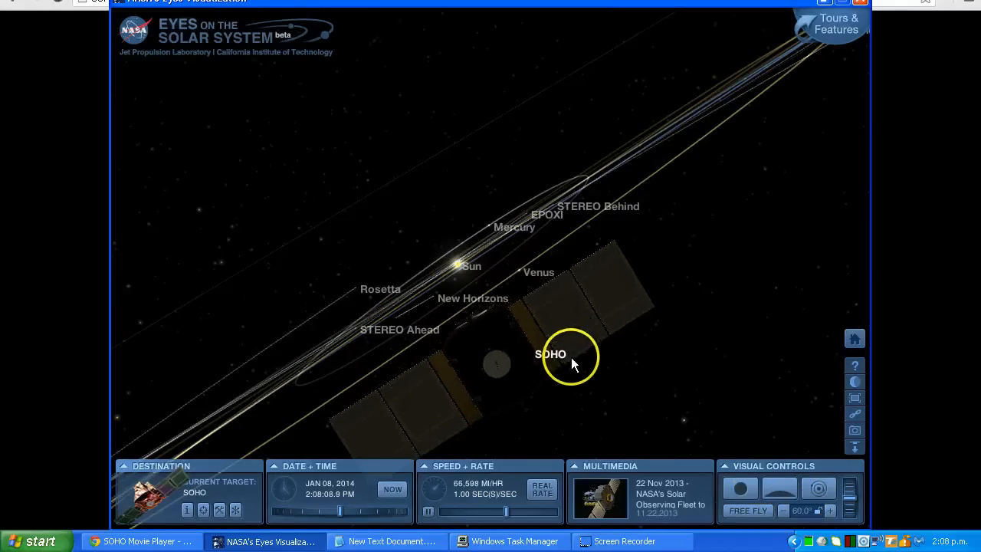
click(777, 488)
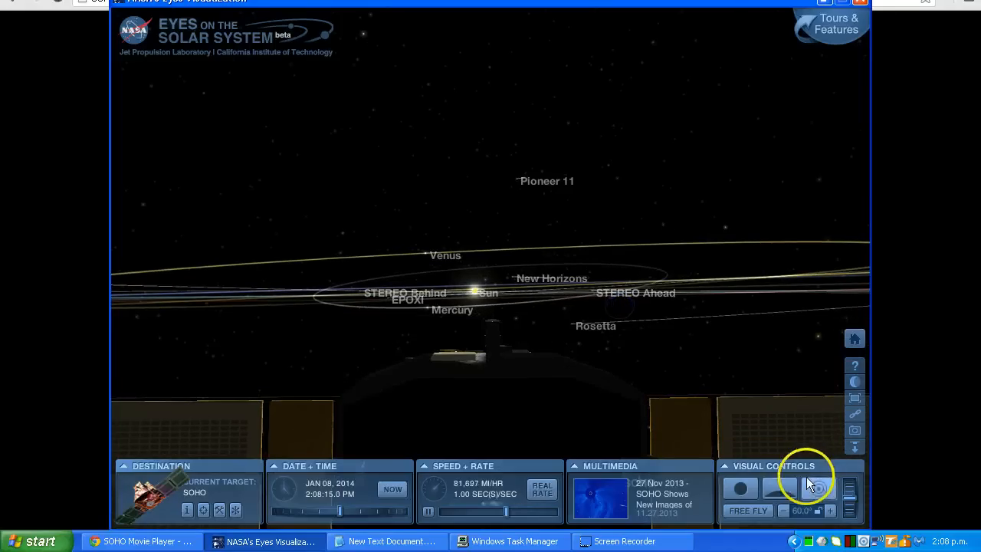
Untick Spacecraft and Orbit Lines in Visual Controls and narrow the field of view to 18.8°.
click(773, 465)
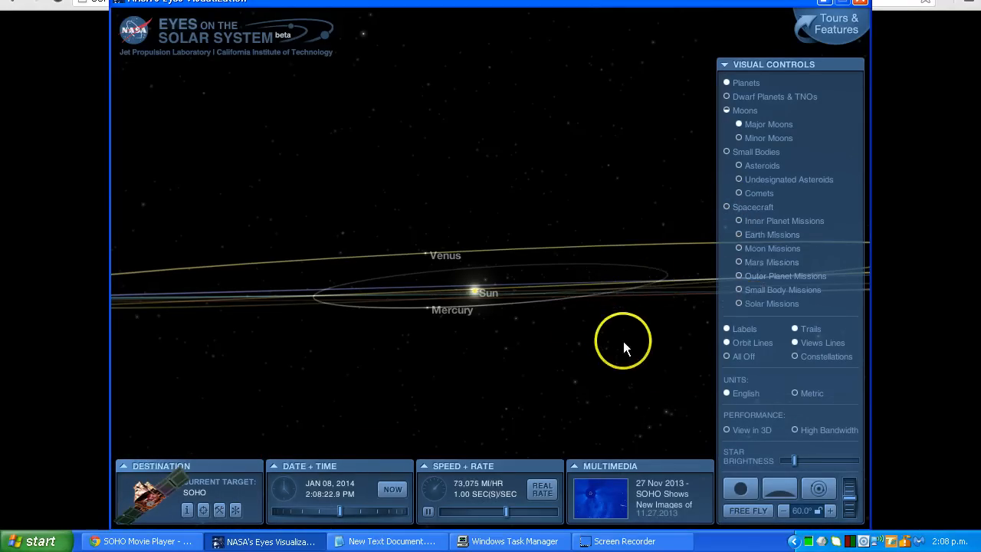
mouse_move(789, 349)
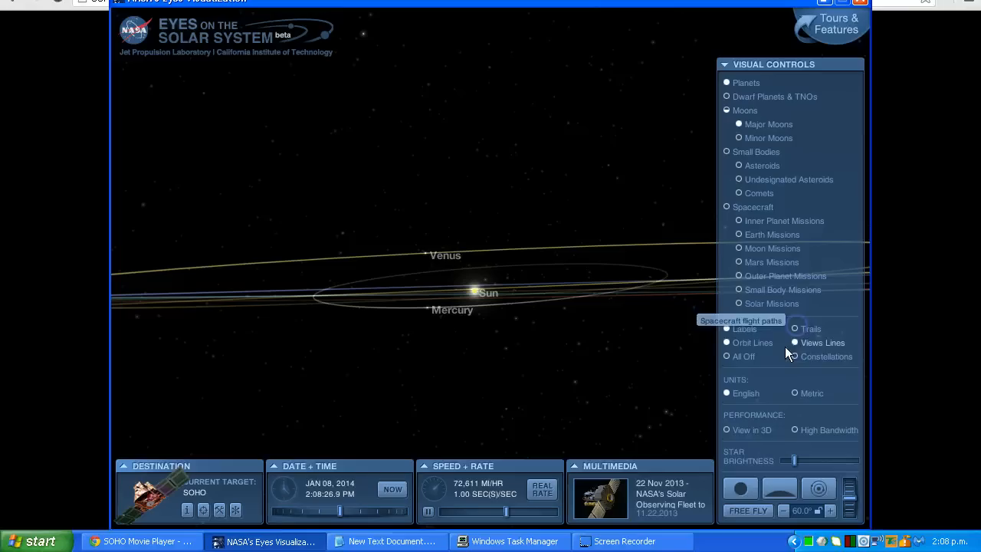
click(726, 342)
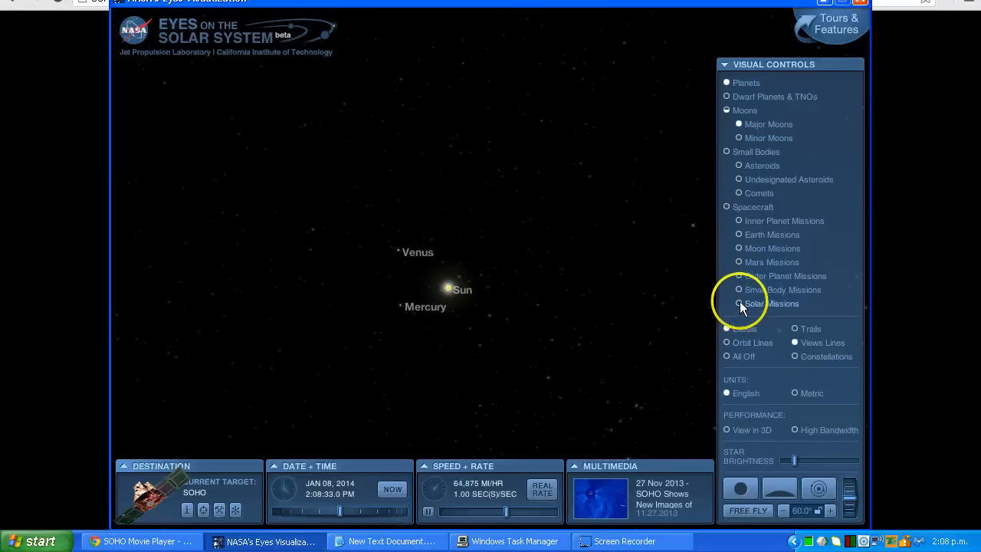
click(738, 303)
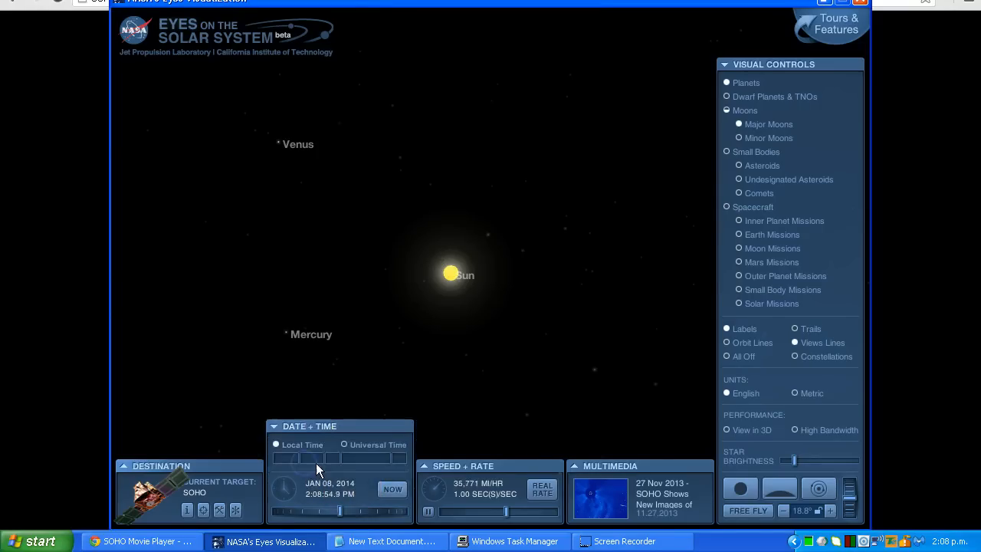
click(344, 444)
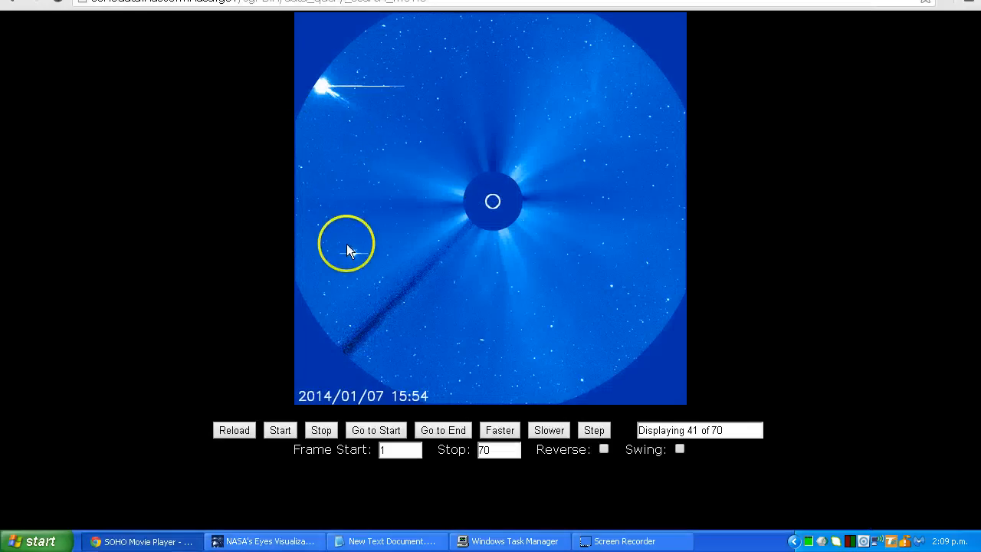
mouse_move(353, 253)
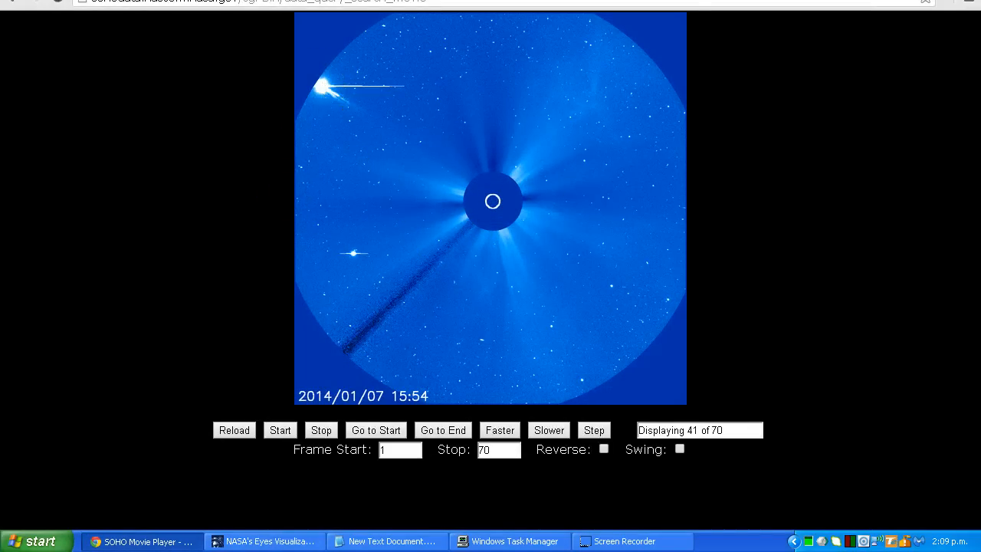
Bring NASA's Eyes on the Solar System back to the front from the taskbar.
click(264, 540)
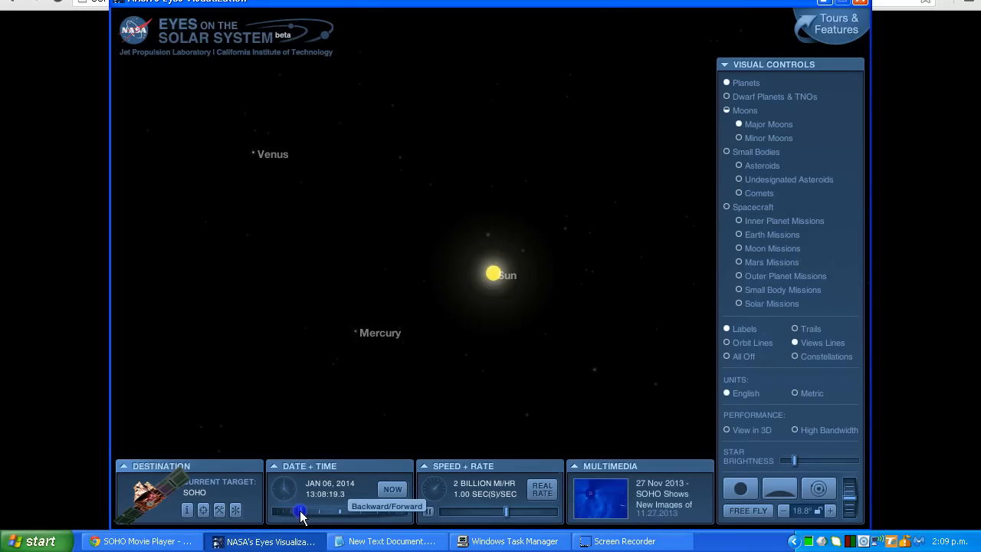
Rewind the clock toward January 5, 2014, then advance through January 6.
click(300, 511)
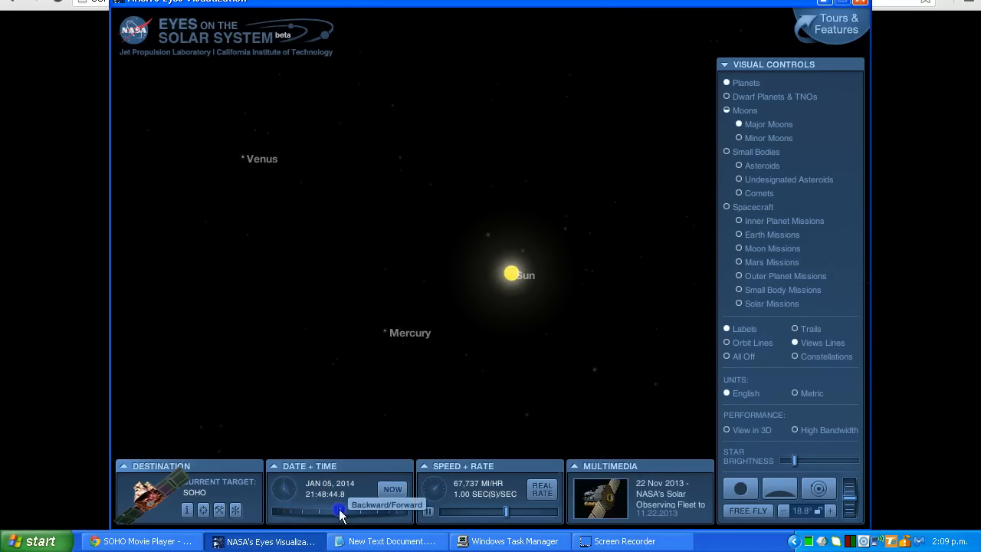
click(366, 512)
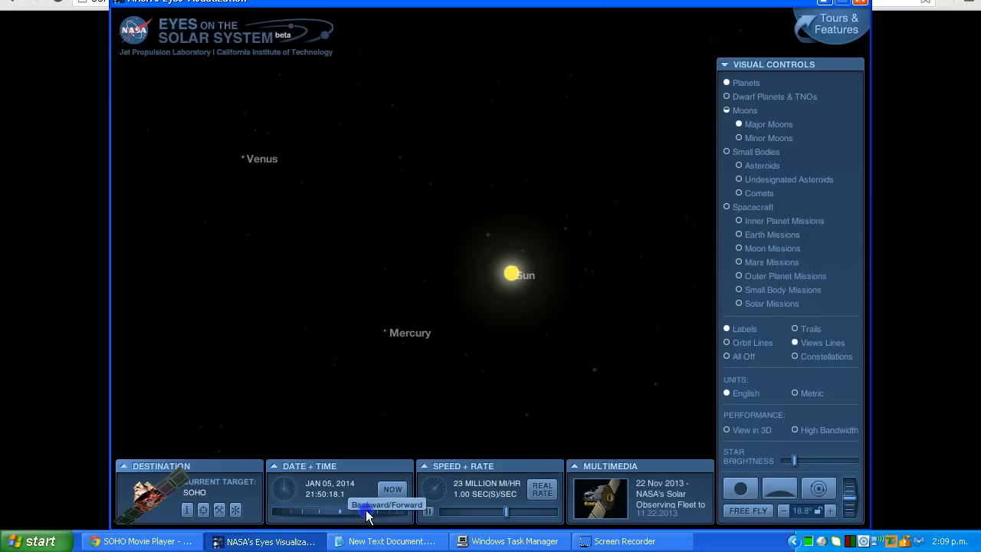
click(376, 509)
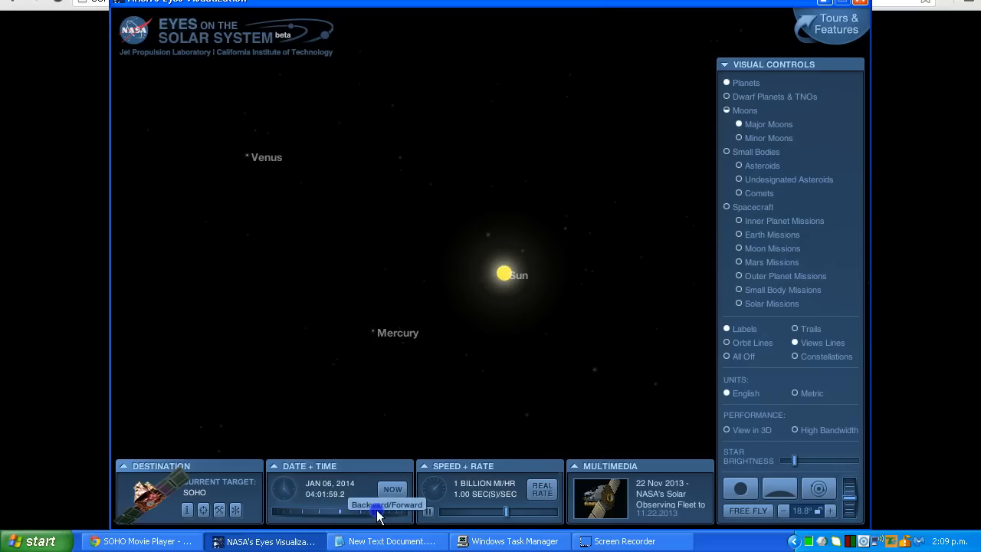
click(387, 504)
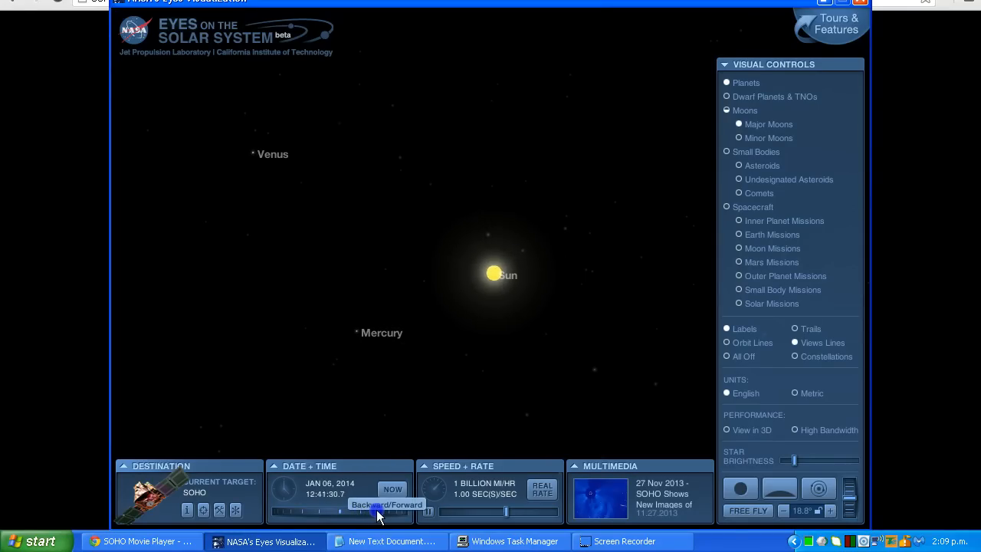
click(402, 504)
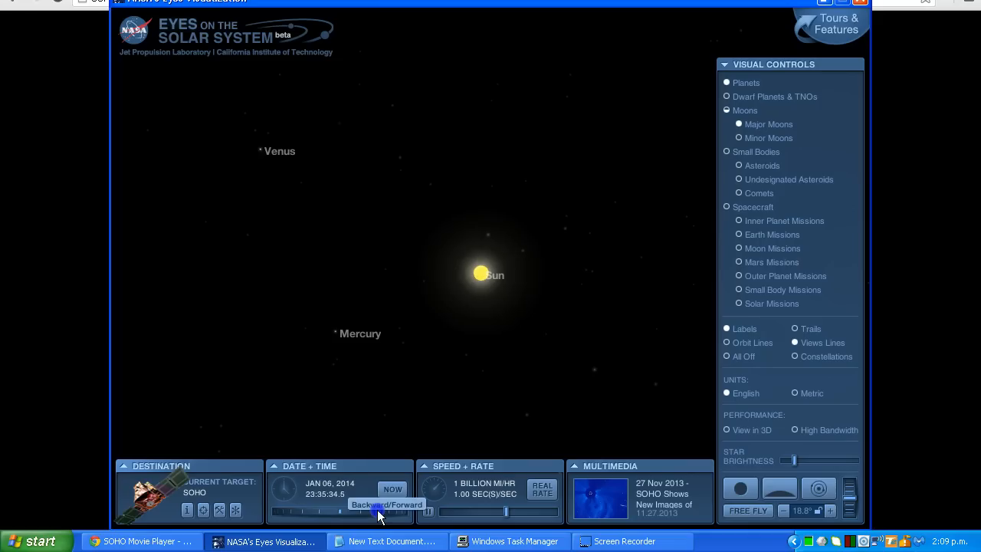